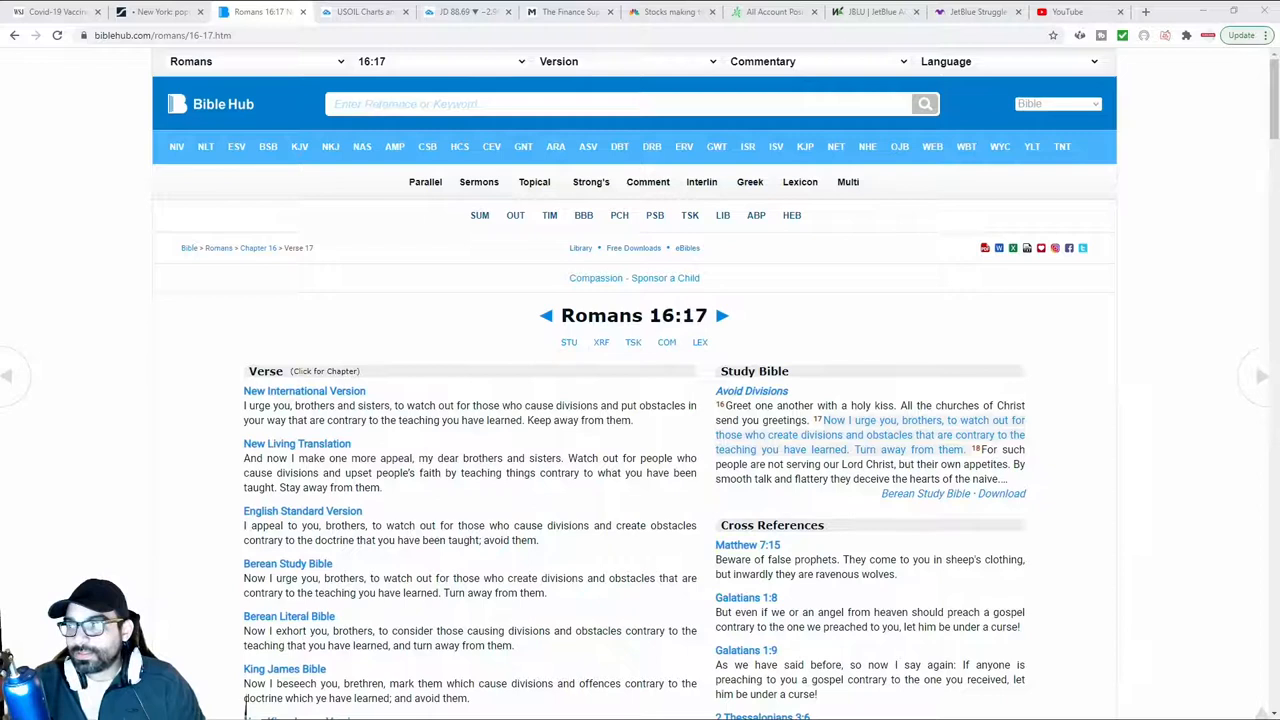
pyautogui.moveTo(1180, 400)
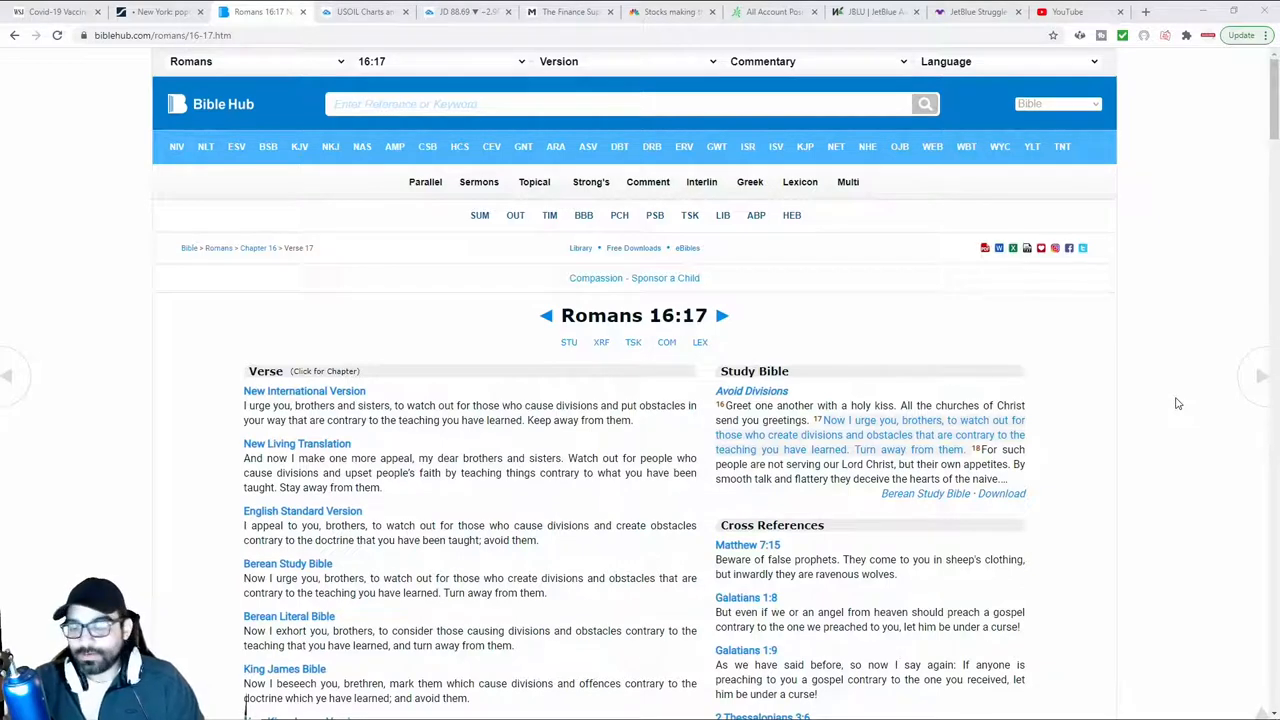
pyautogui.moveTo(1135, 396)
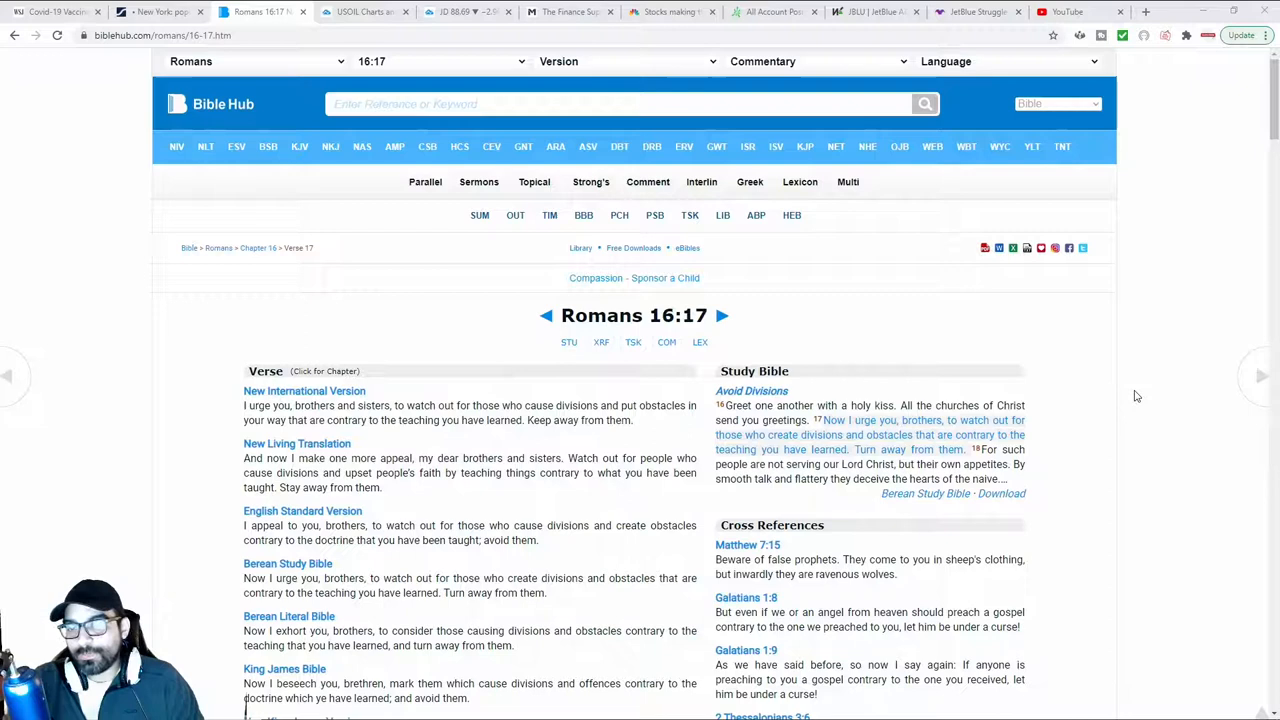
pyautogui.moveTo(893, 447)
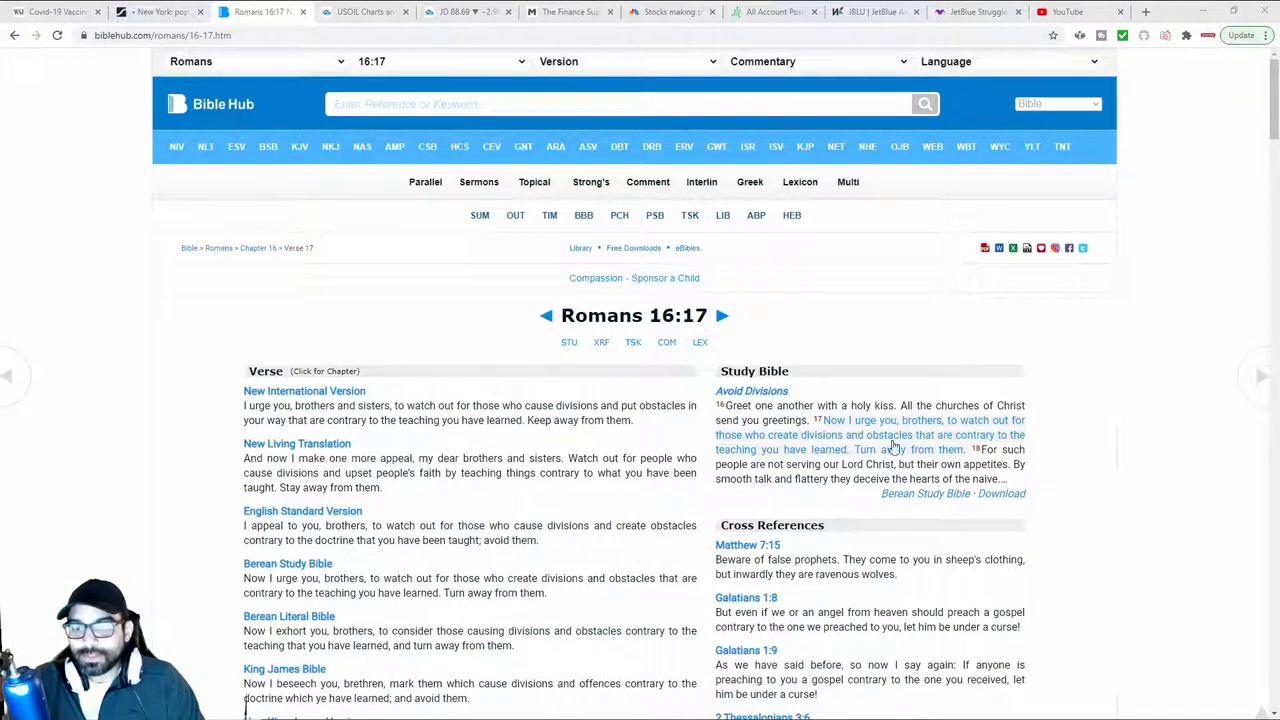
pyautogui.moveTo(1078, 445)
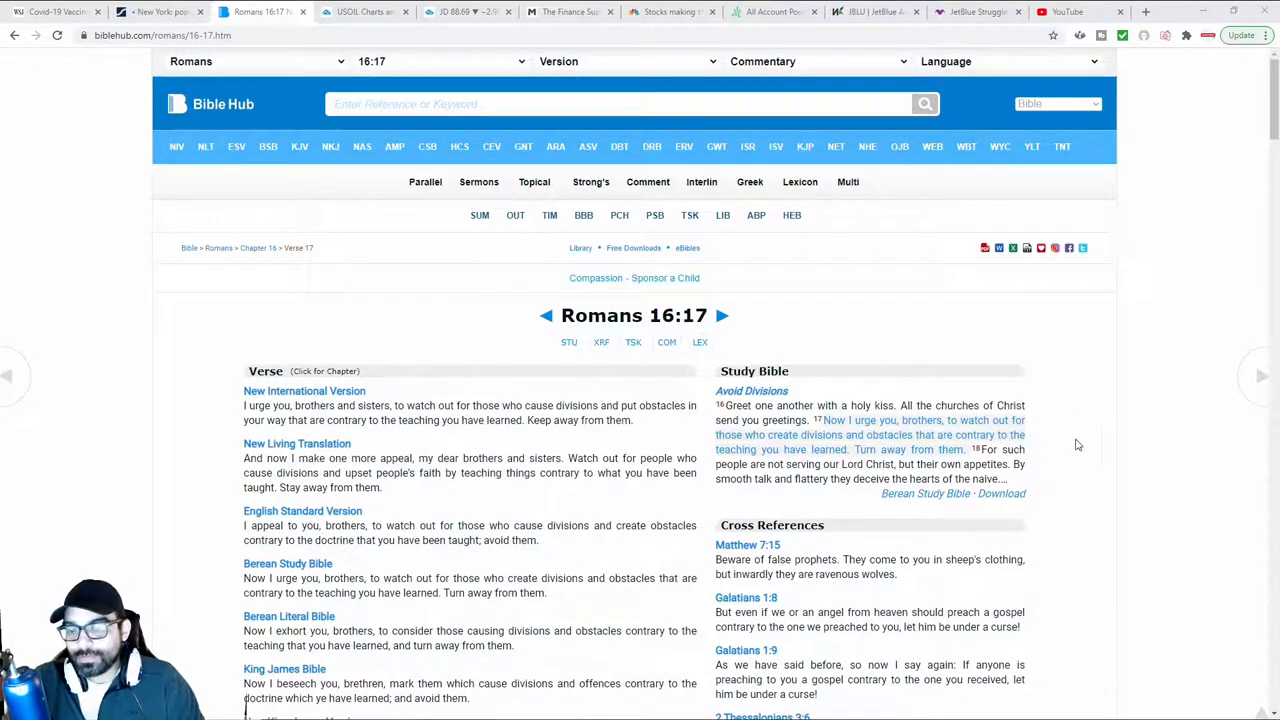
pyautogui.moveTo(815, 448)
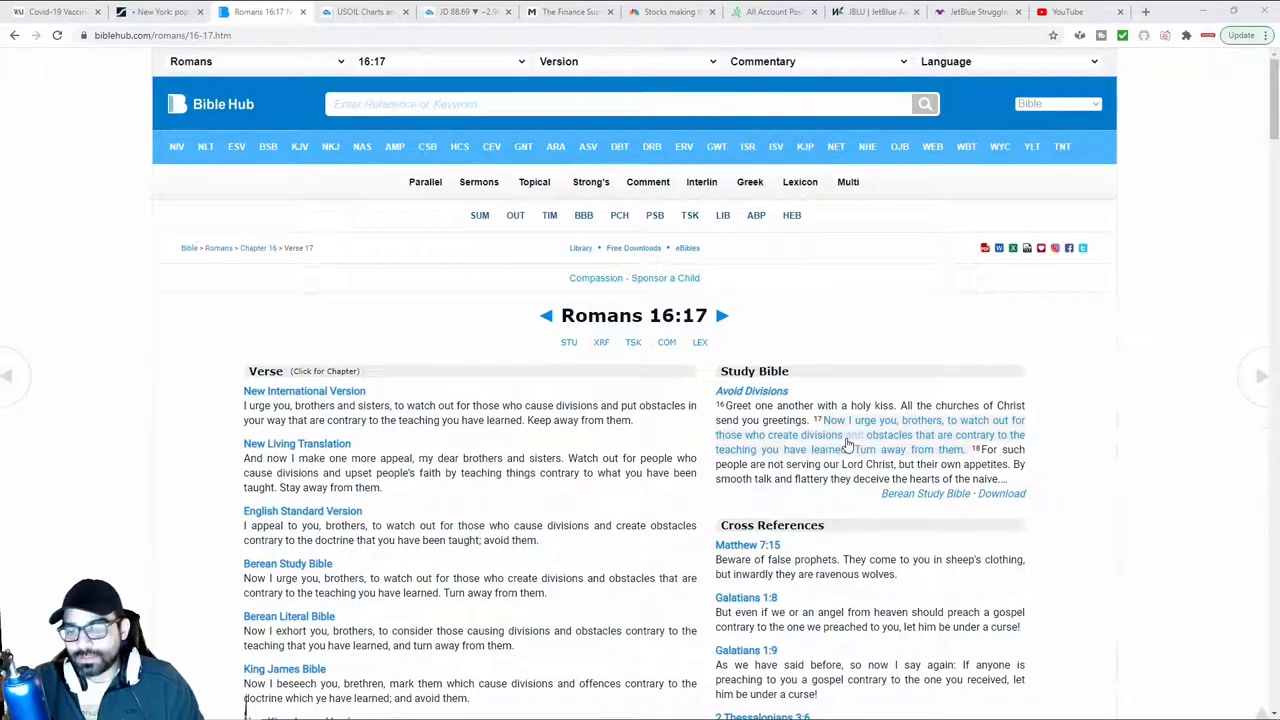
pyautogui.moveTo(1118, 443)
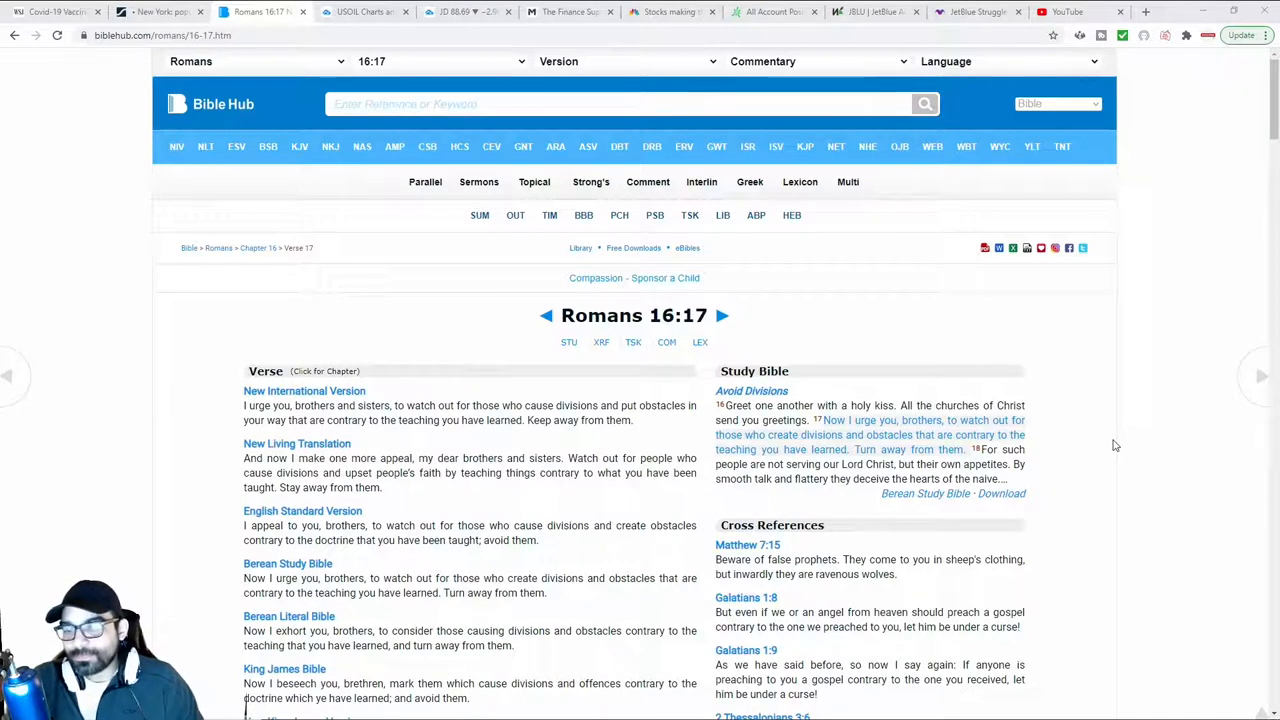
pyautogui.moveTo(1158, 433)
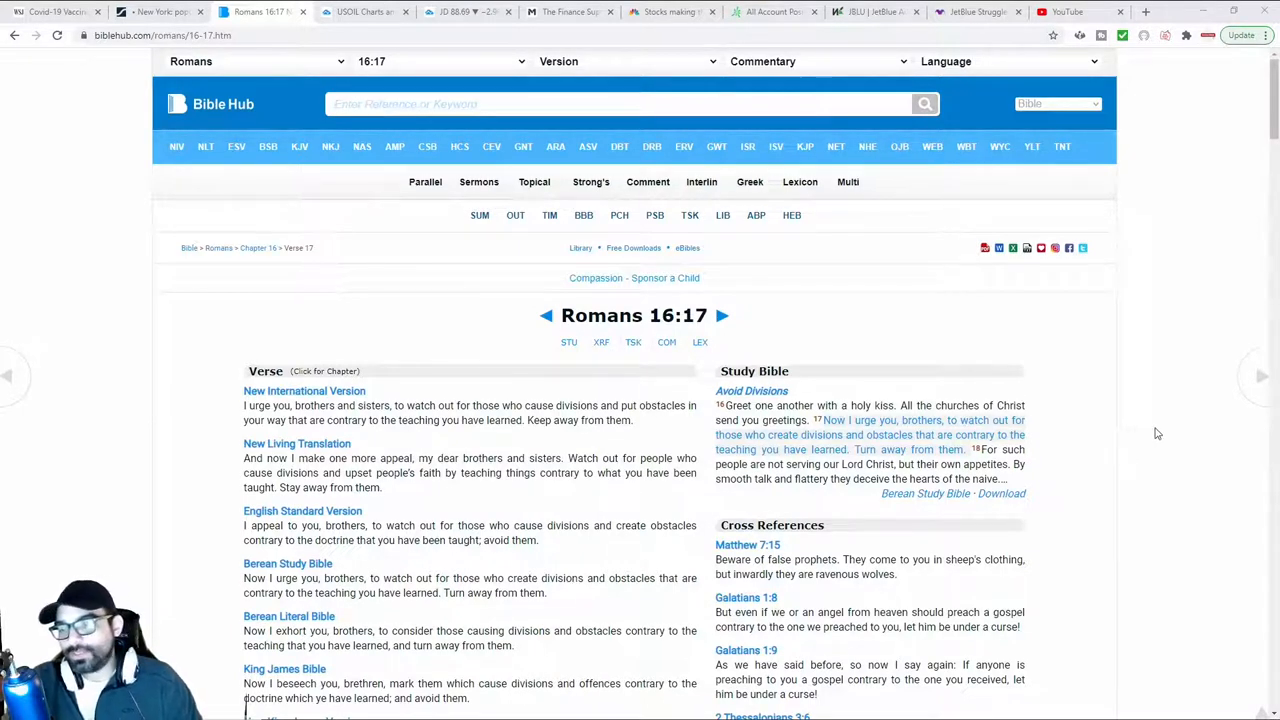
pyautogui.moveTo(1158, 445)
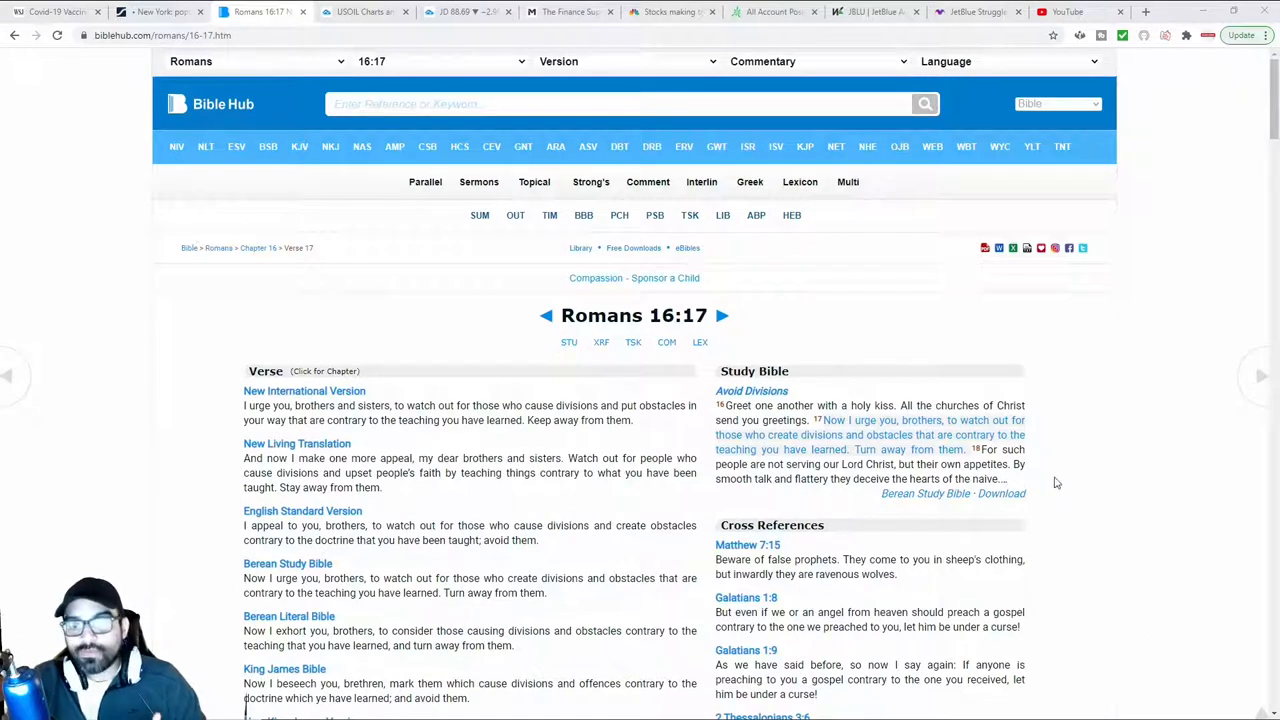
pyautogui.moveTo(1070, 473)
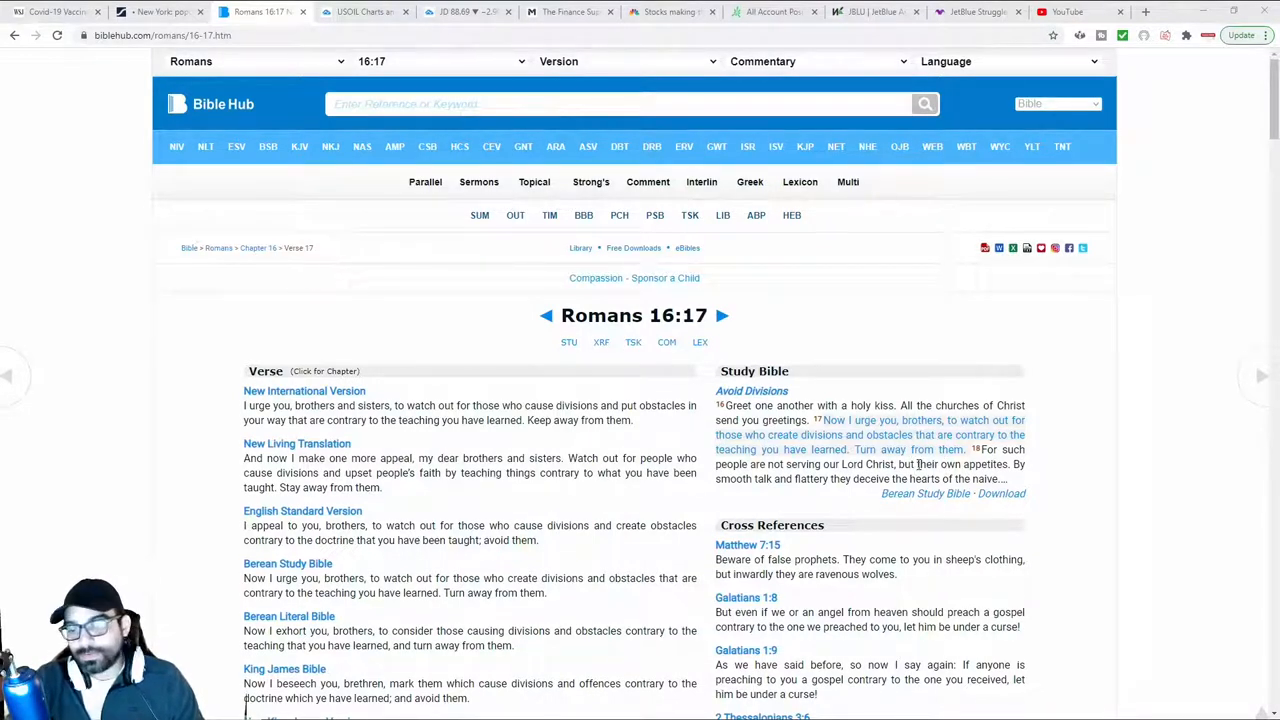
pyautogui.moveTo(950, 467)
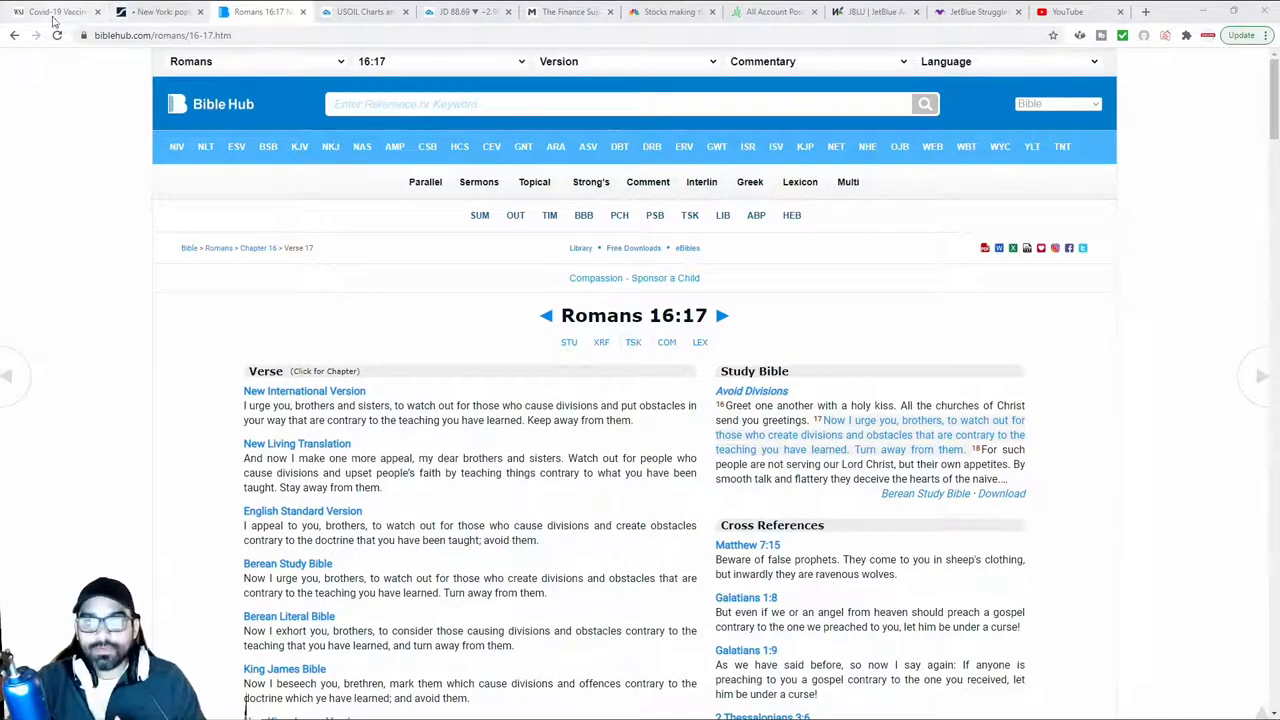
# Step: Read the WSJ Covid-19 vaccine distribution article, then return to the Romans 16:17 tab
pyautogui.click(55, 11)
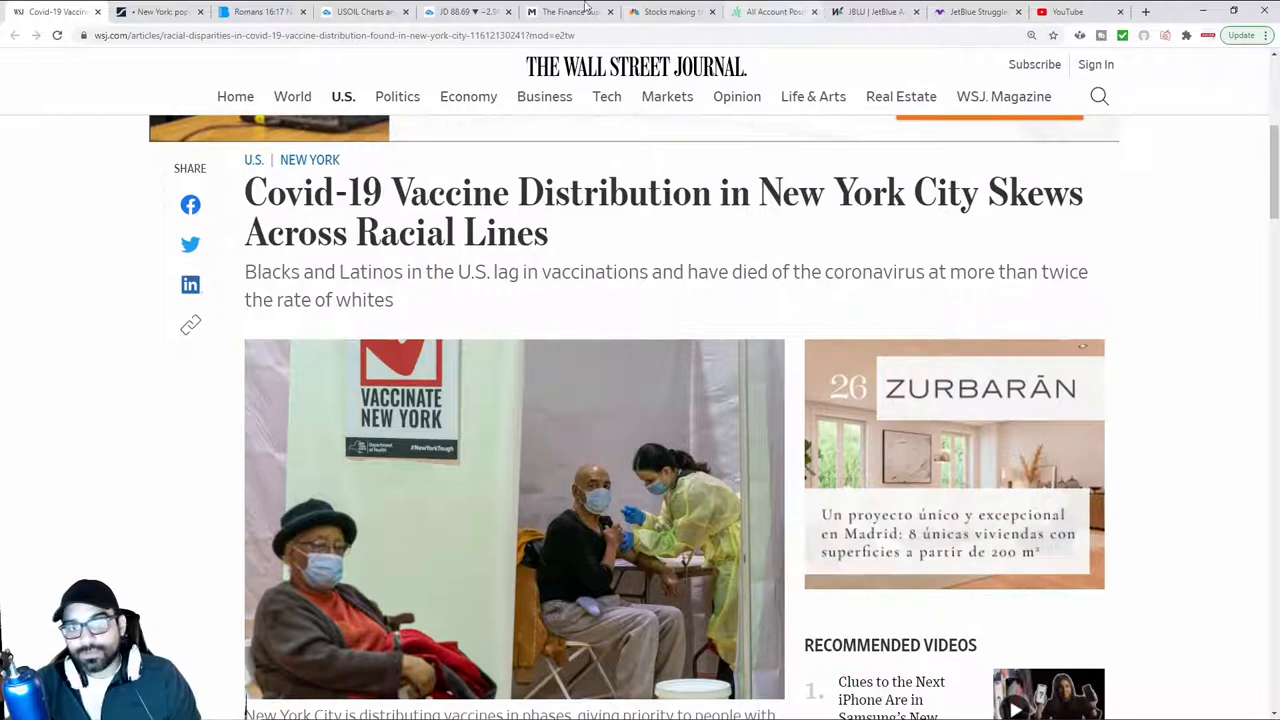
pyautogui.click(260, 11)
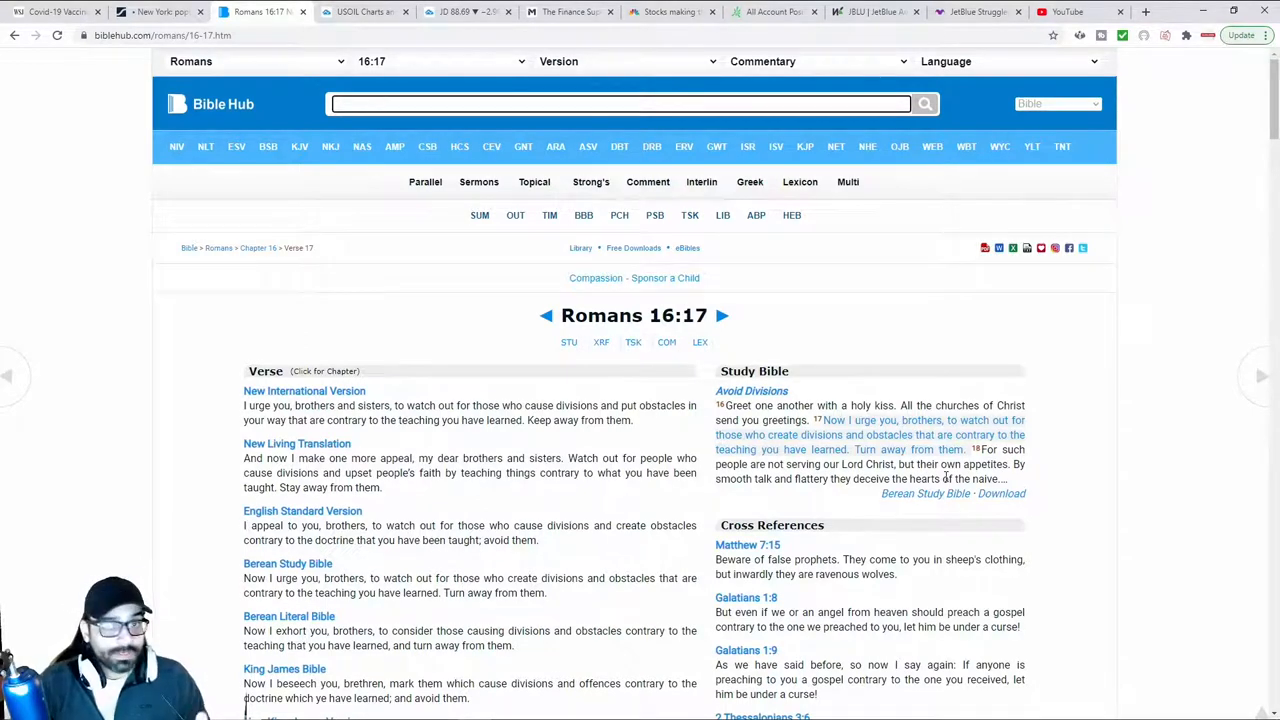
pyautogui.moveTo(295, 495)
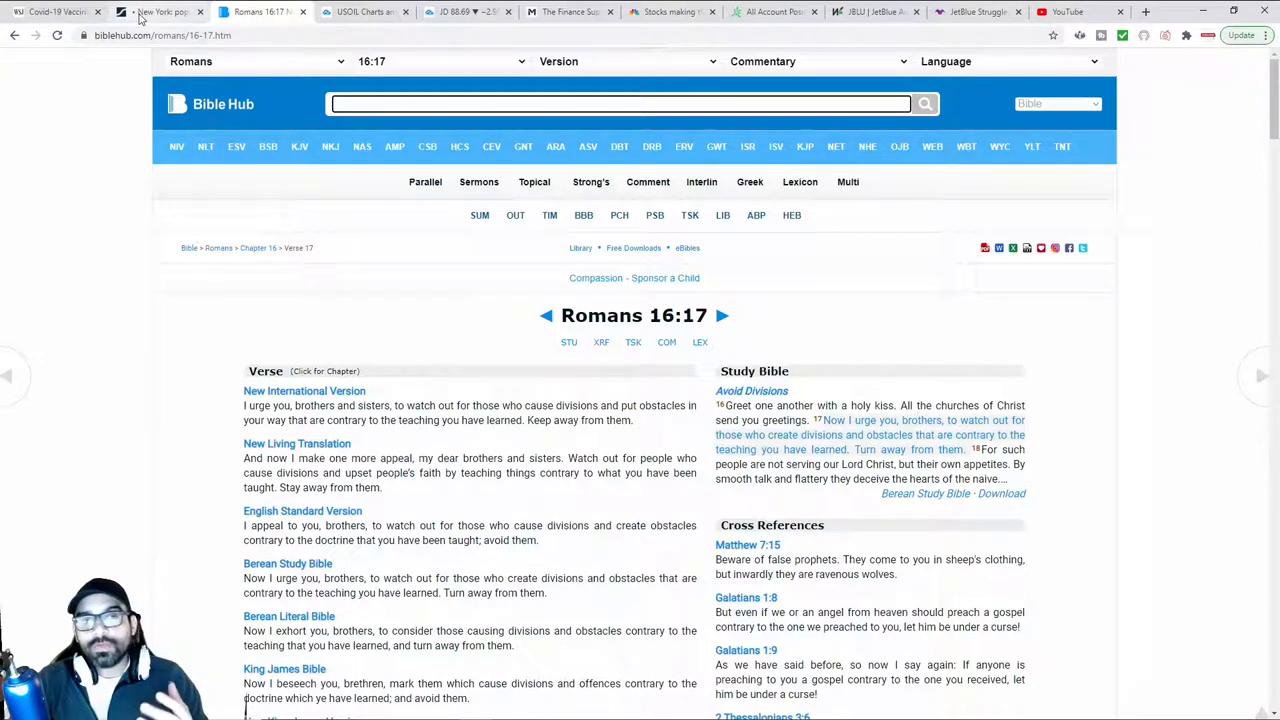
# Step: Switch to the Statista tab charting New York's 2019 population by race
pyautogui.click(160, 11)
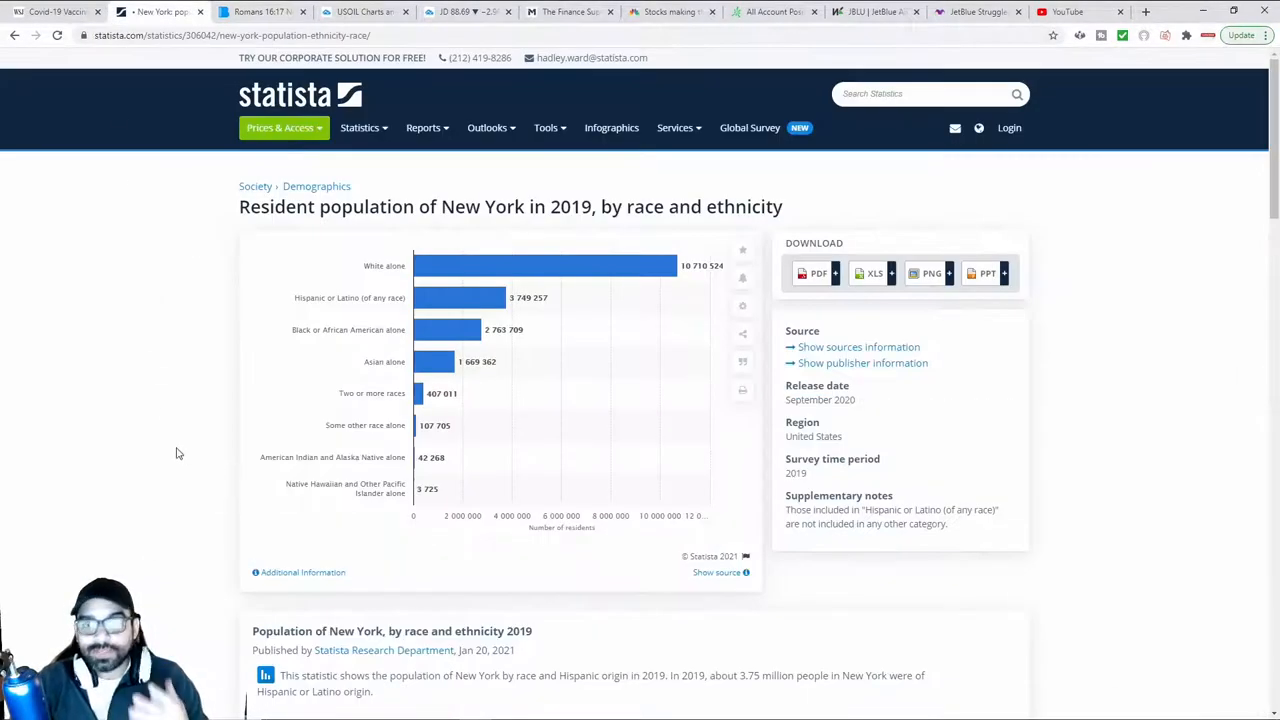
pyautogui.moveTo(562, 265)
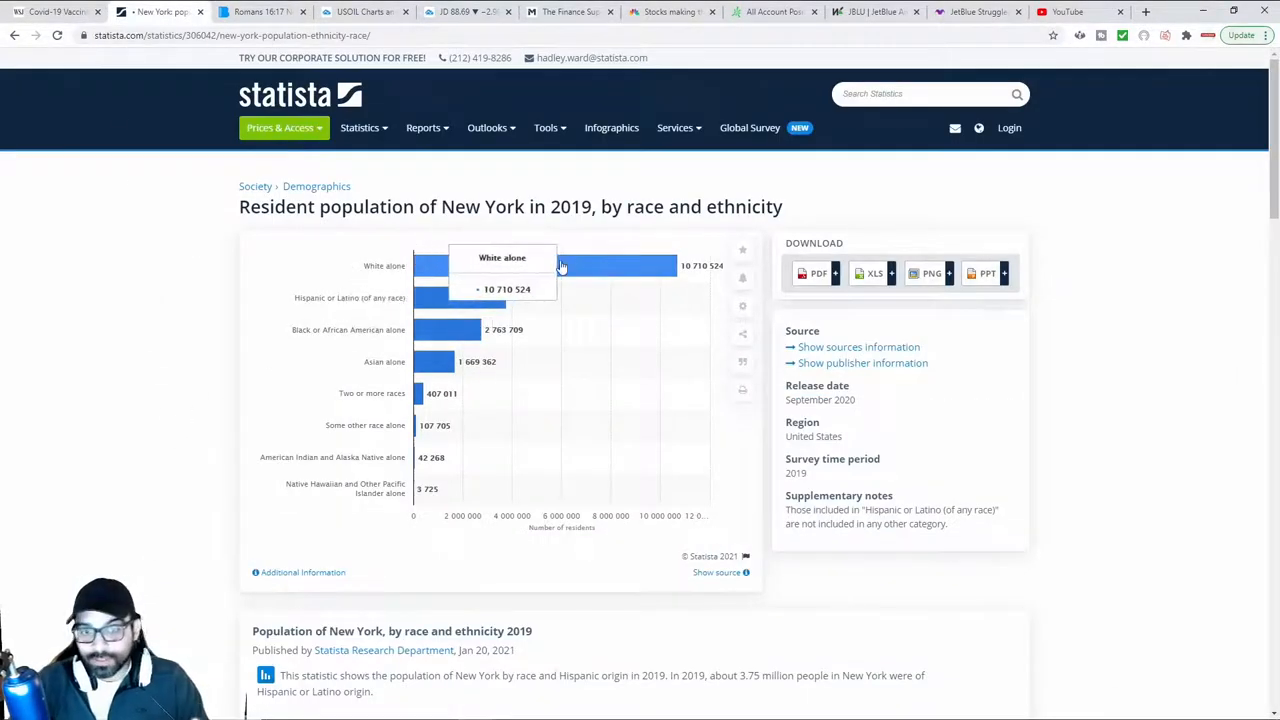
pyautogui.moveTo(490, 300)
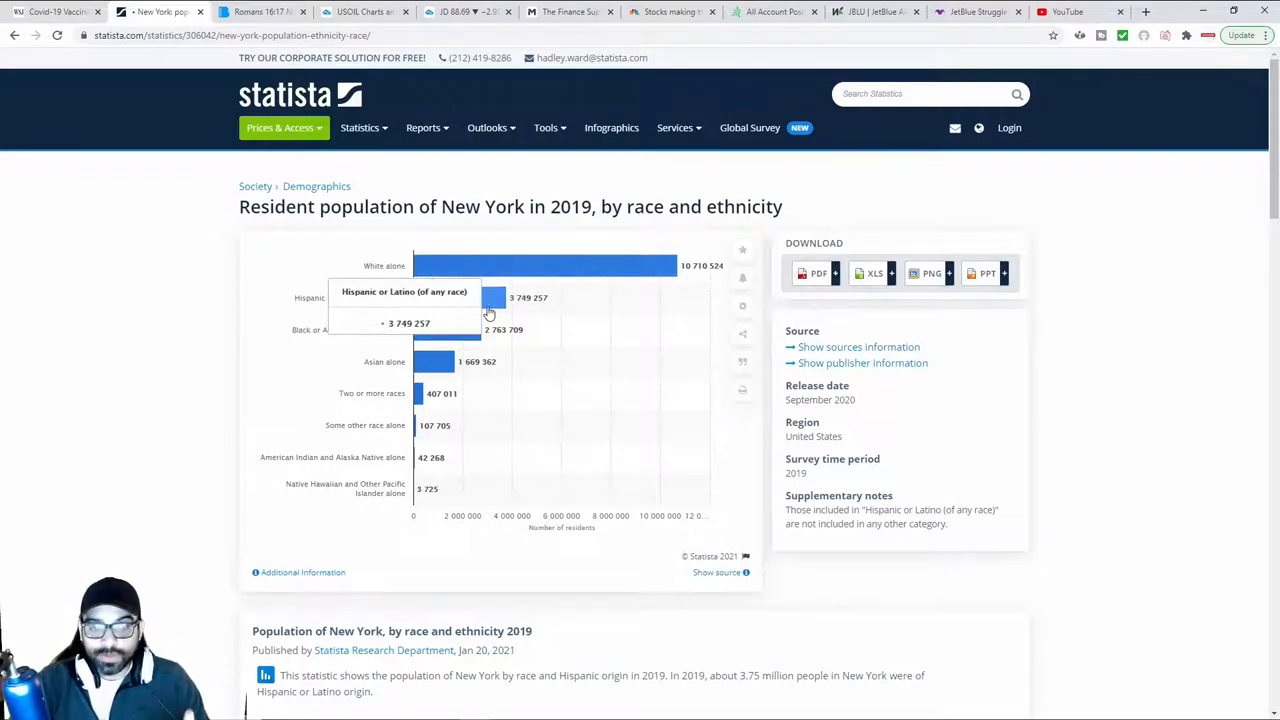
pyautogui.moveTo(480, 315)
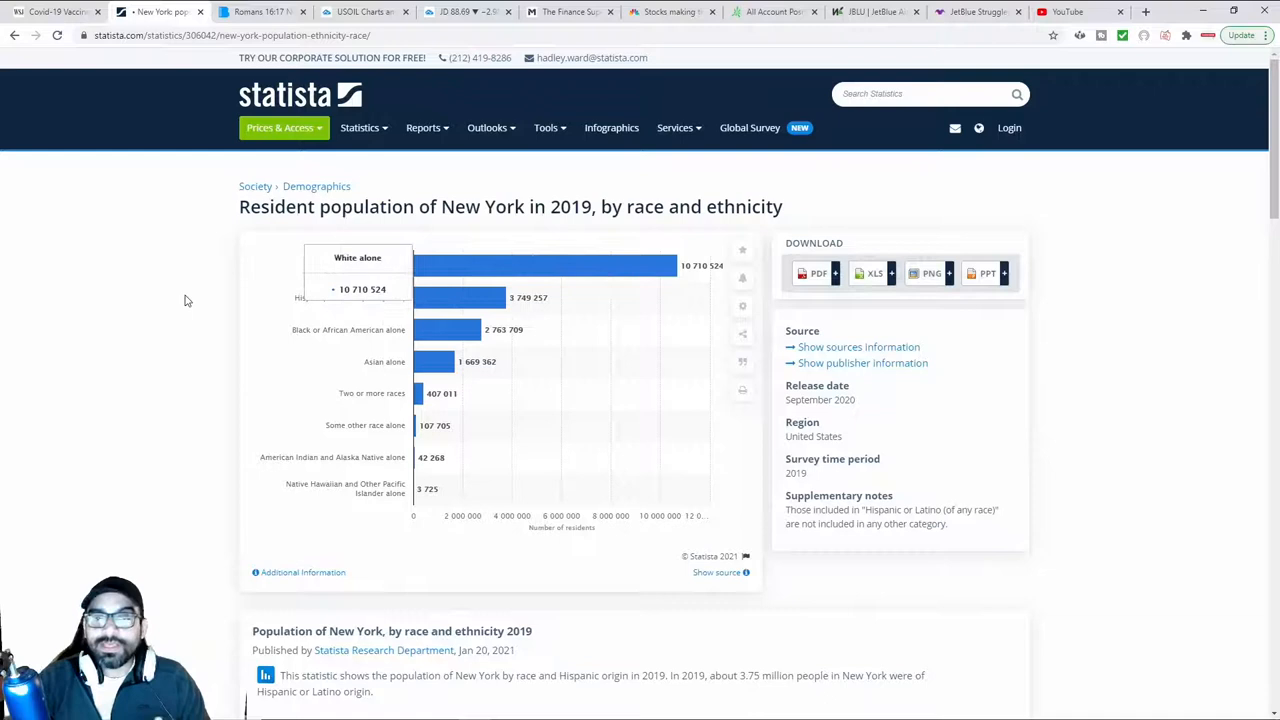
pyautogui.moveTo(146, 300)
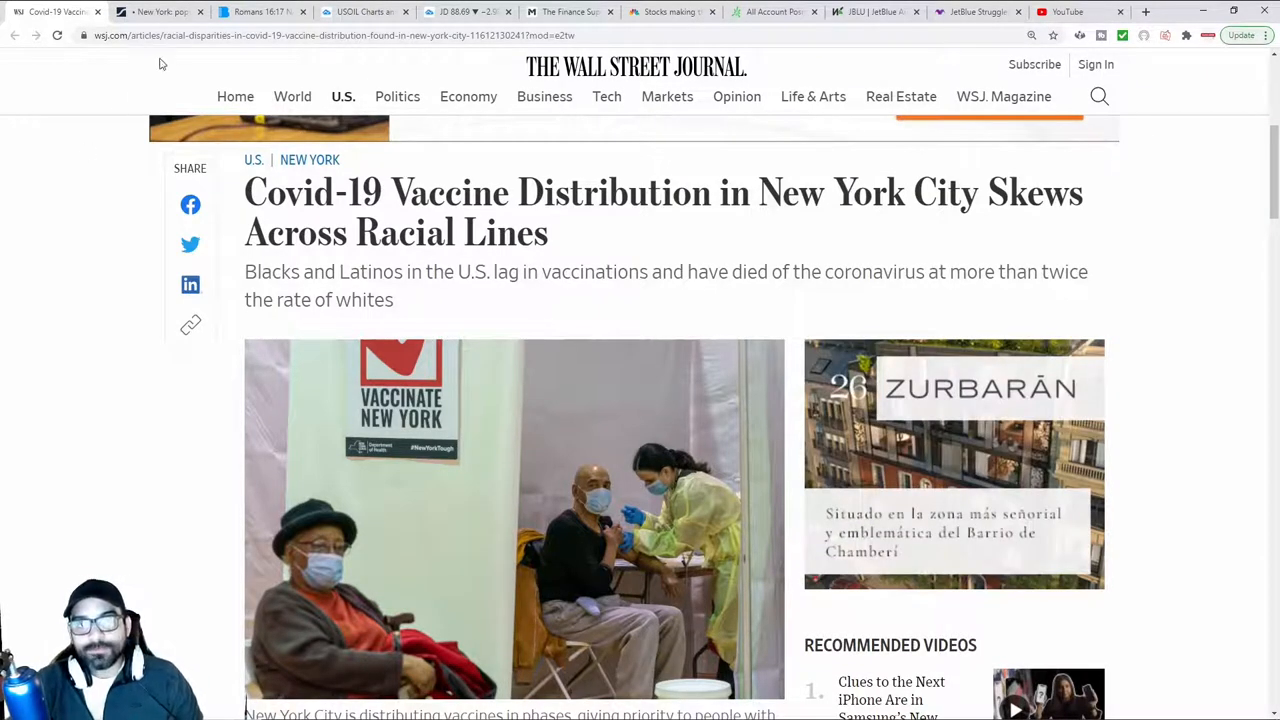
# Step: After reviewing the Statista figures, return to the Bible Hub Romans 16:17 tab
pyautogui.click(255, 11)
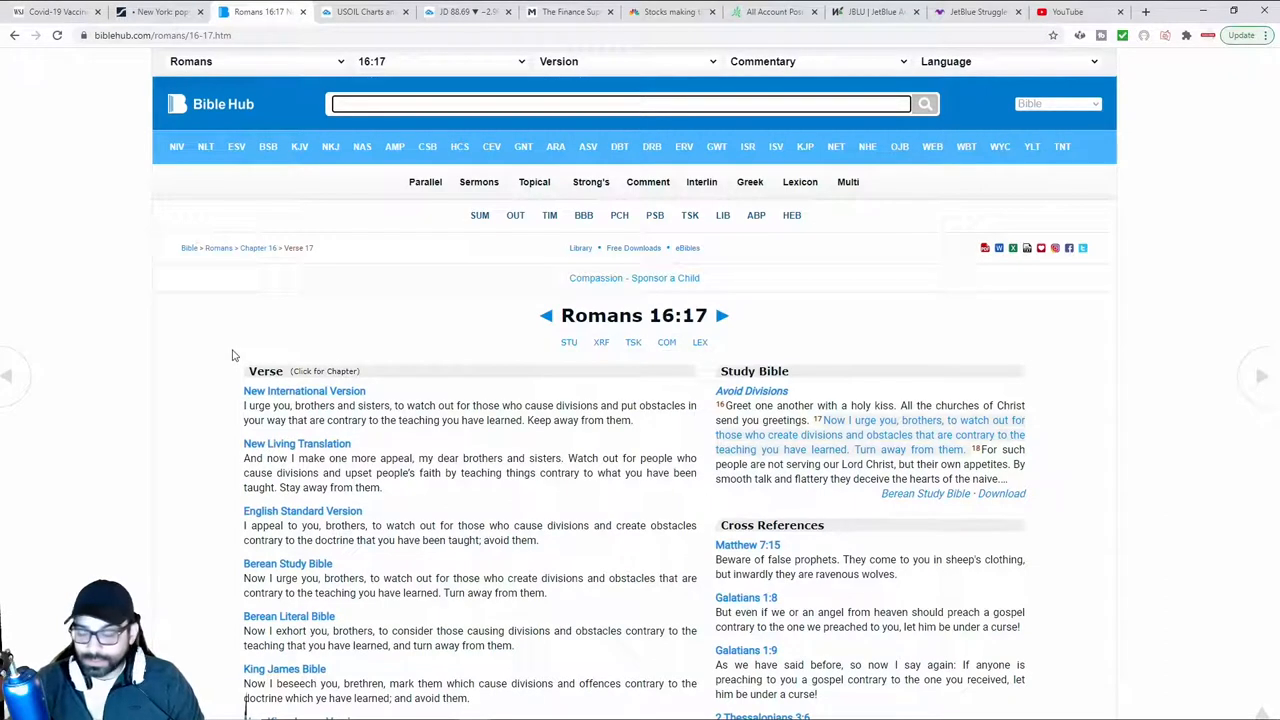